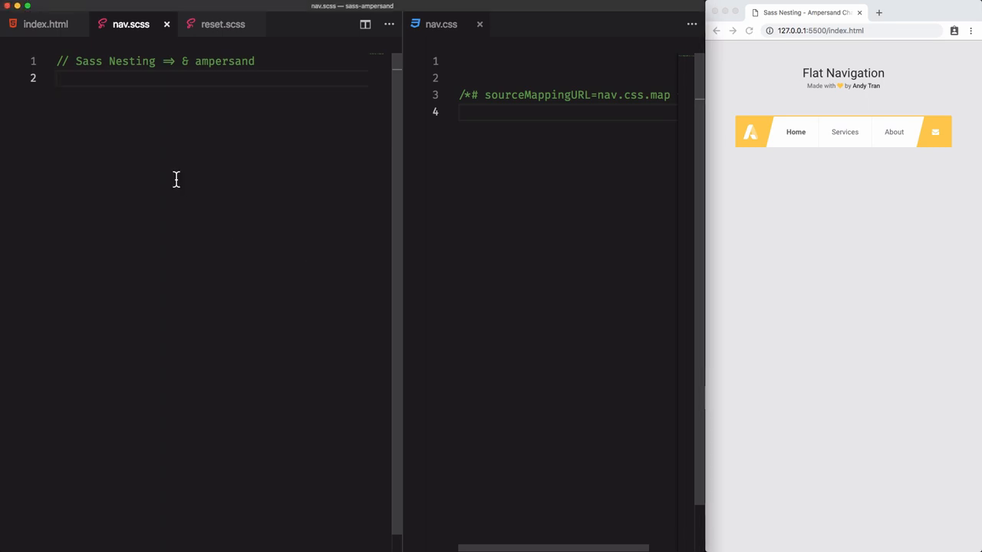
mouse_move(291, 181)
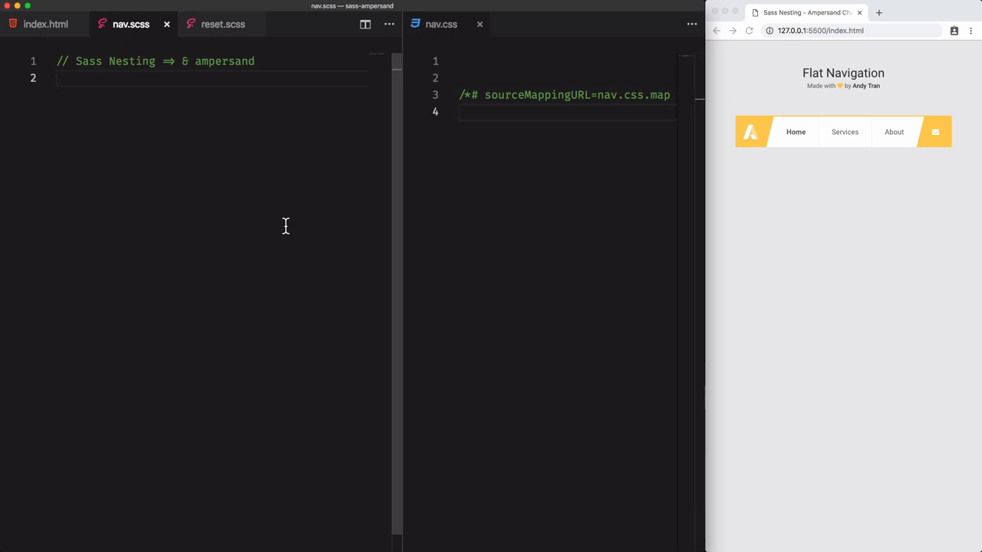
mouse_move(165, 153)
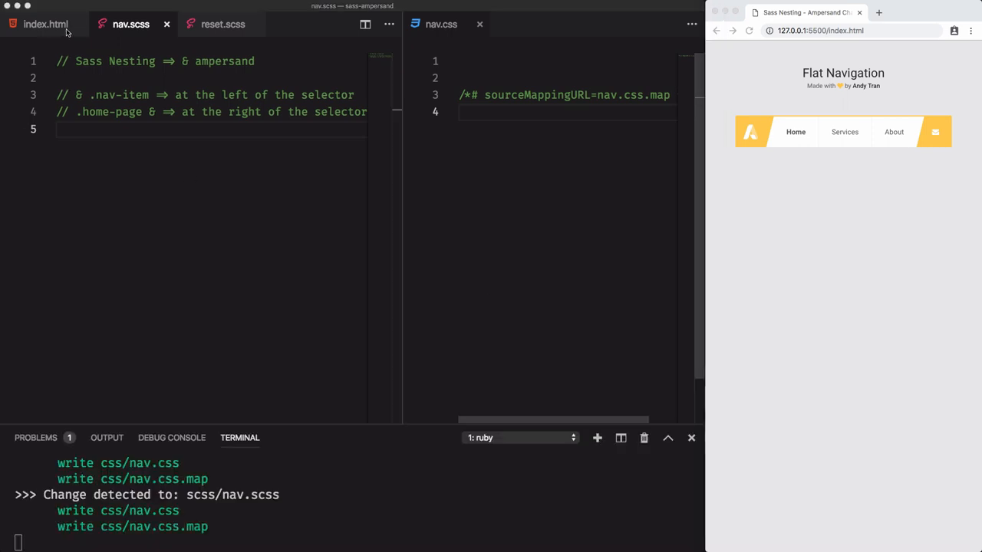
Check the nav-item class in index.html, then nest `& .nav-item { }` inside .nav in nav.scss
click(43, 25)
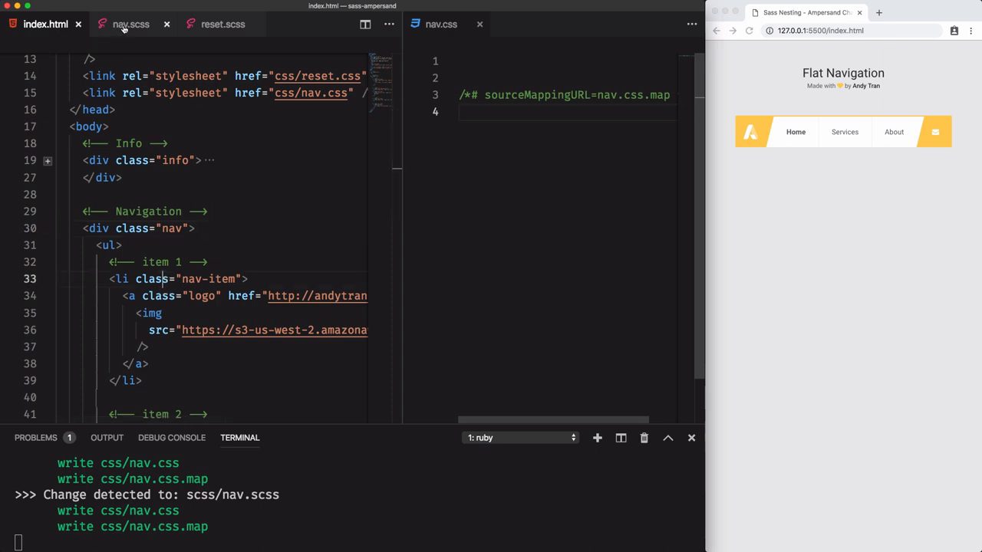
click(123, 25)
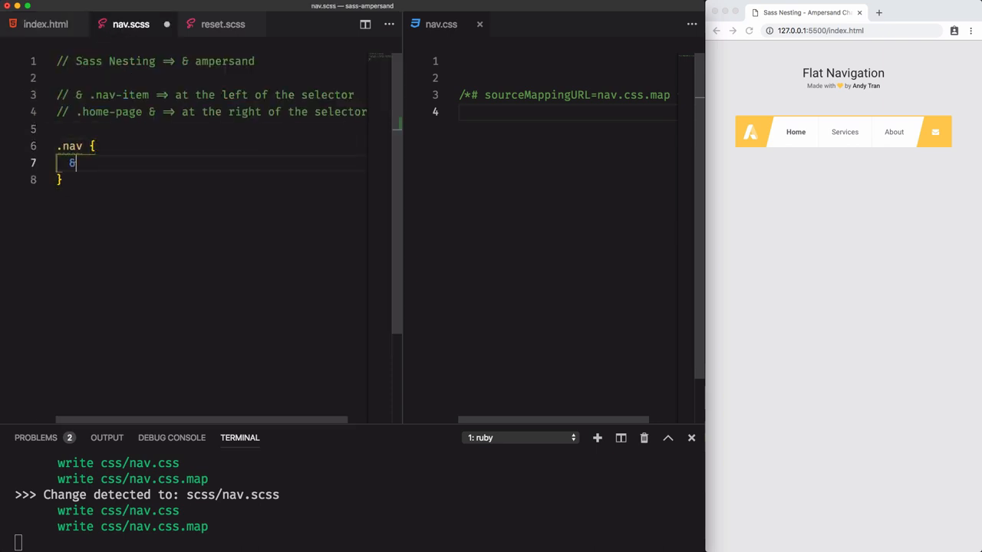
text(.nav-it)
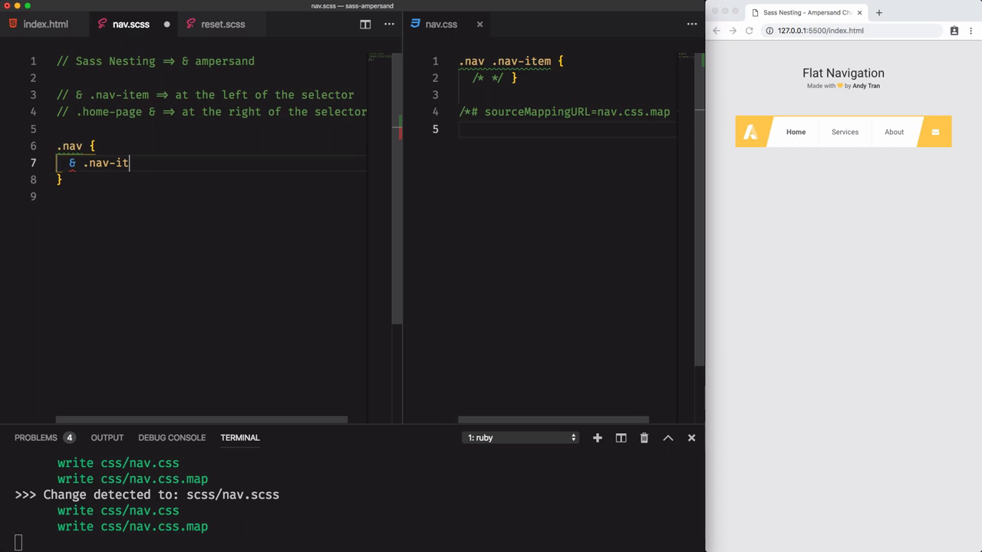
text(em)
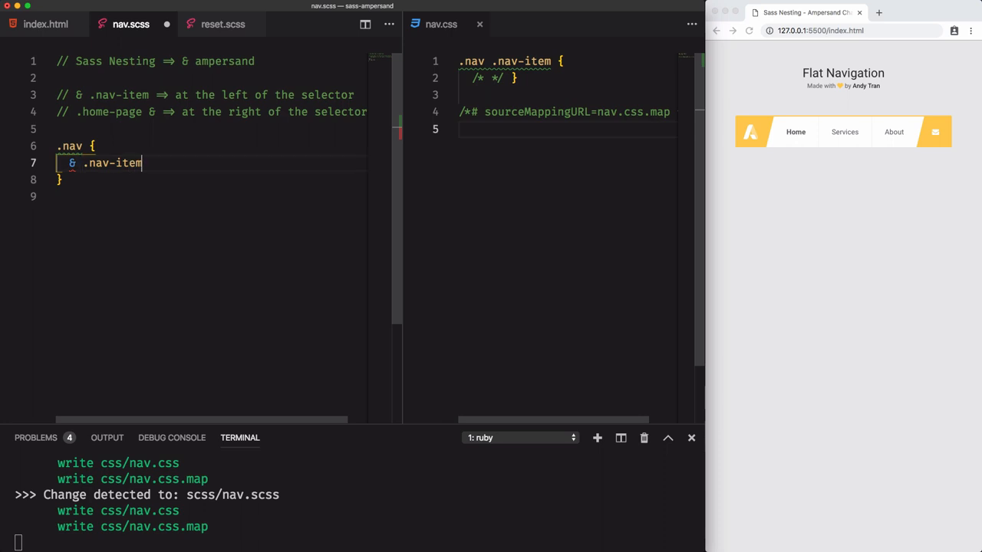
text({)
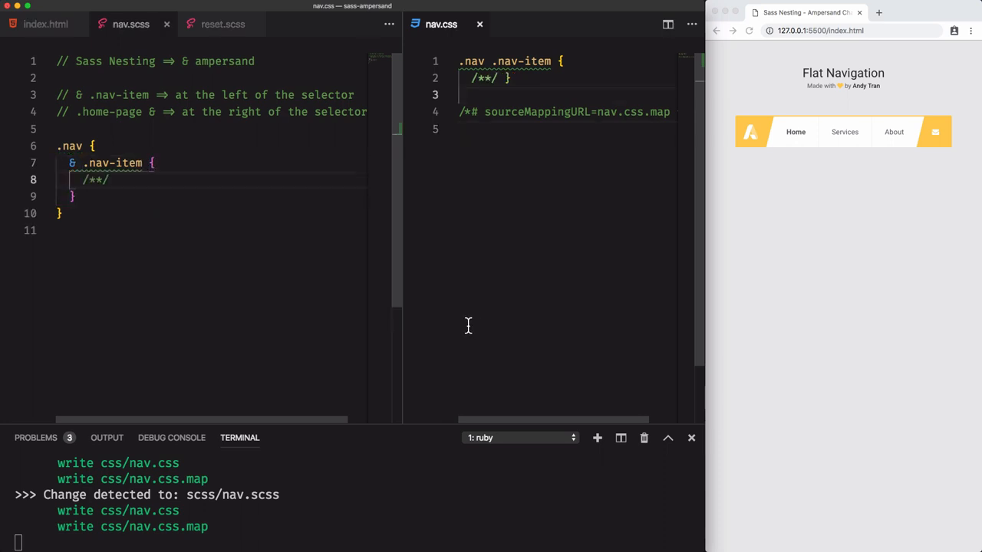
mouse_move(503, 62)
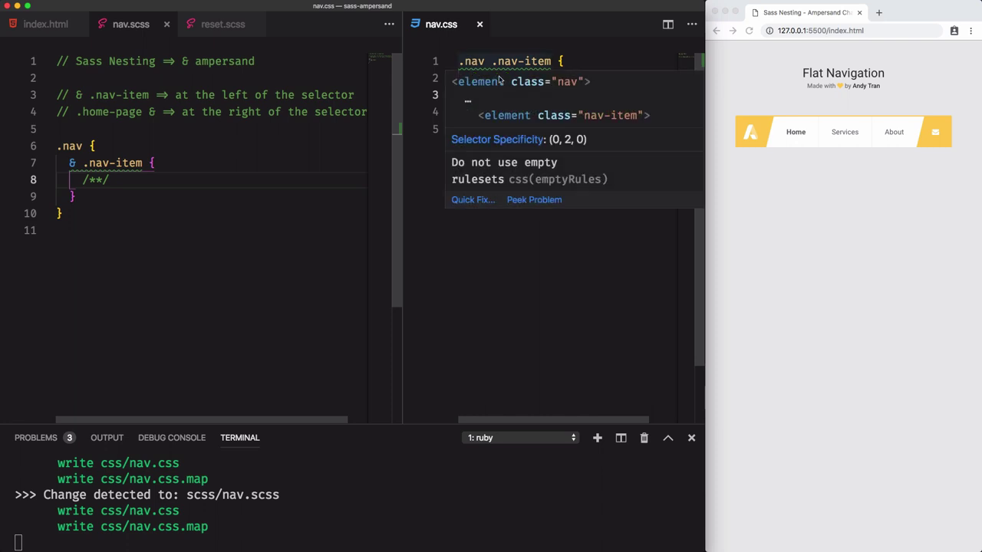
mouse_move(487, 87)
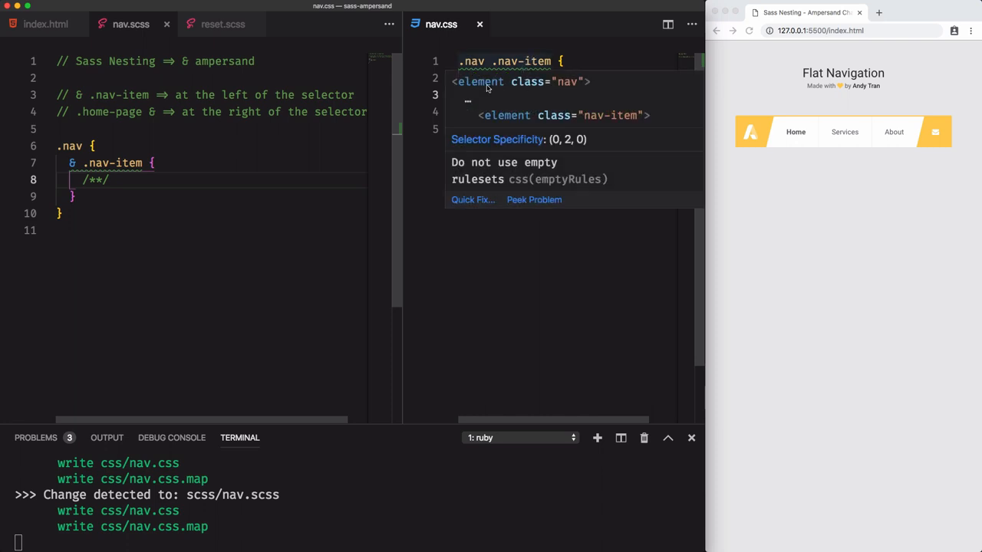
mouse_move(634, 115)
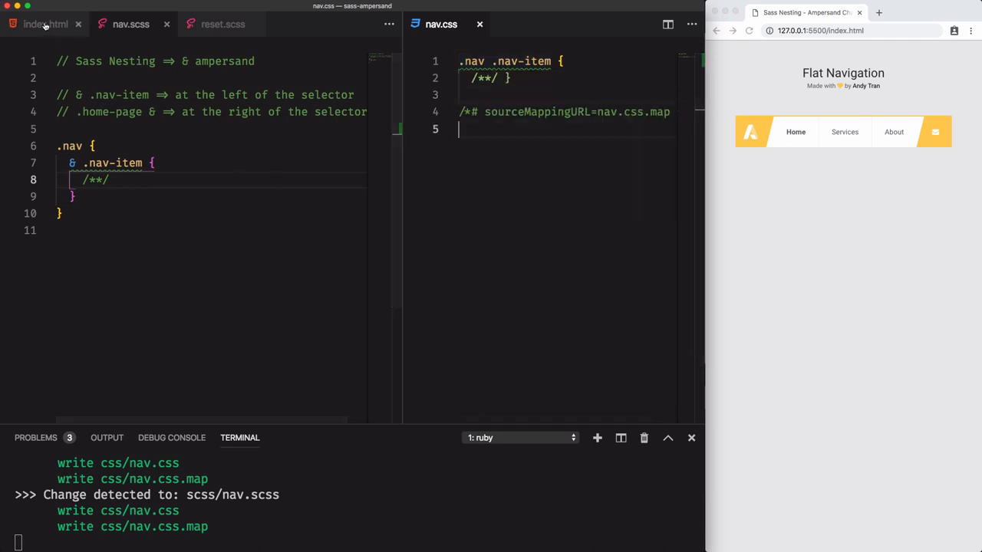
Inside .nav-item add a compound `&.nav-active { }` rule compiling to .nav .nav-item.nav-active
click(40, 24)
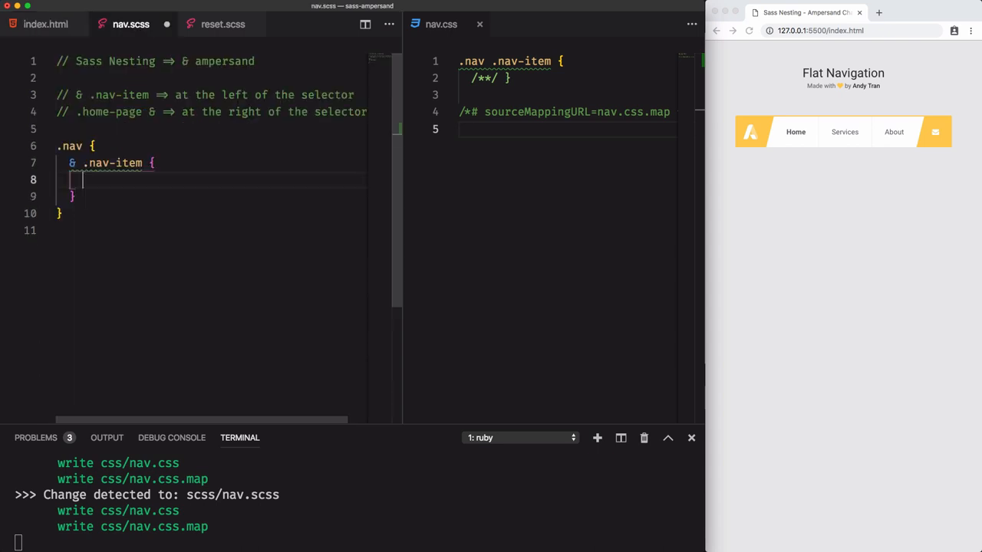
text(&)
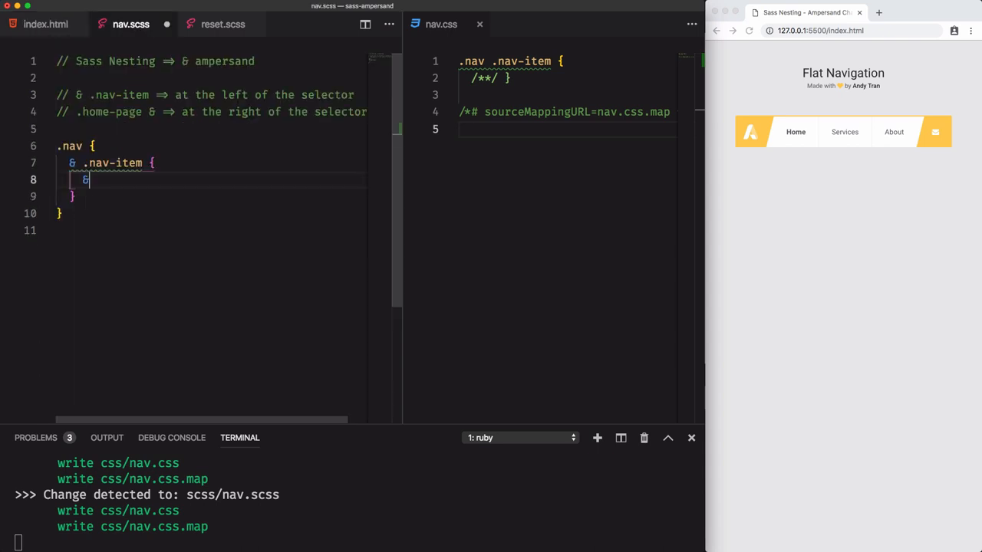
text(.nav-active {)
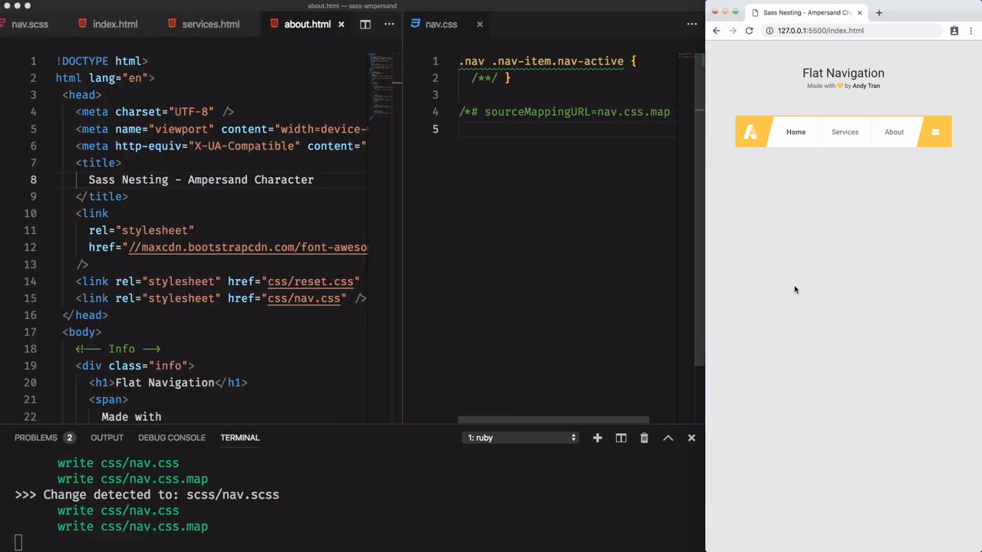
mouse_move(819, 170)
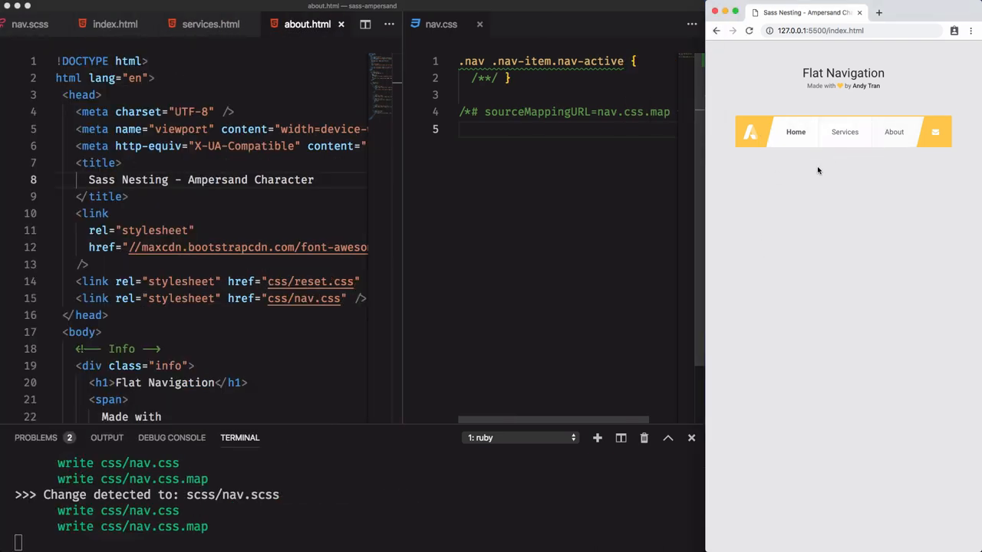
Preview the Services and Home pages, then start a class attribute on the services.html body
click(844, 132)
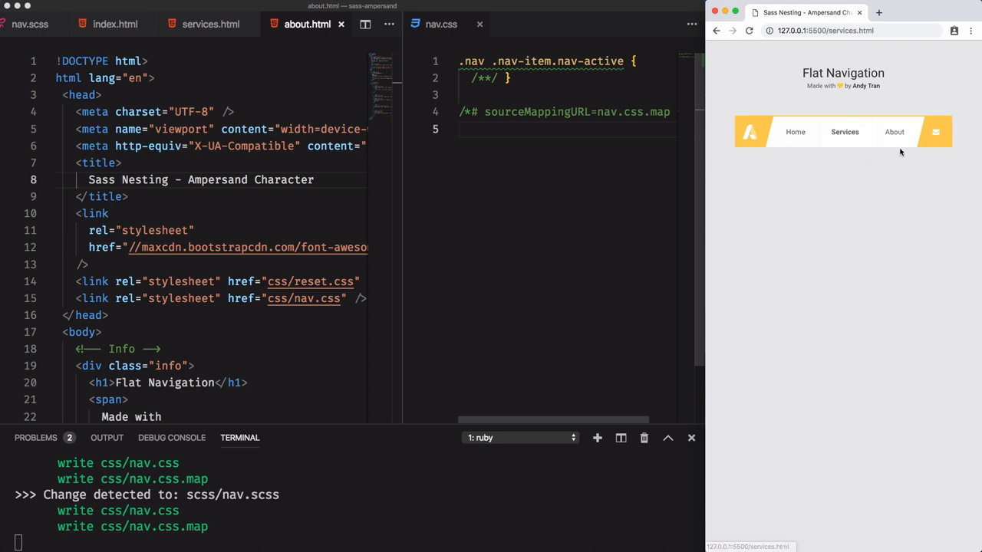
click(794, 132)
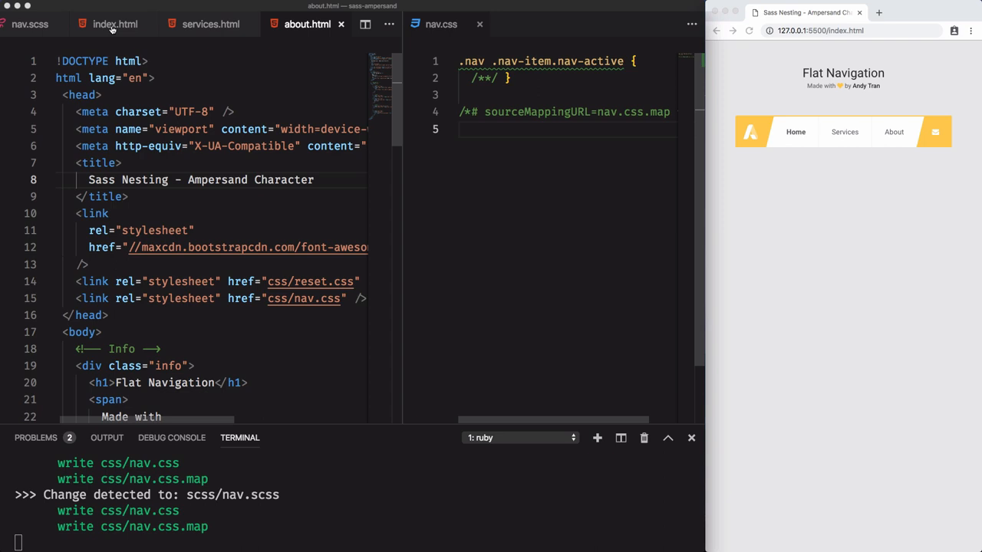
click(115, 25)
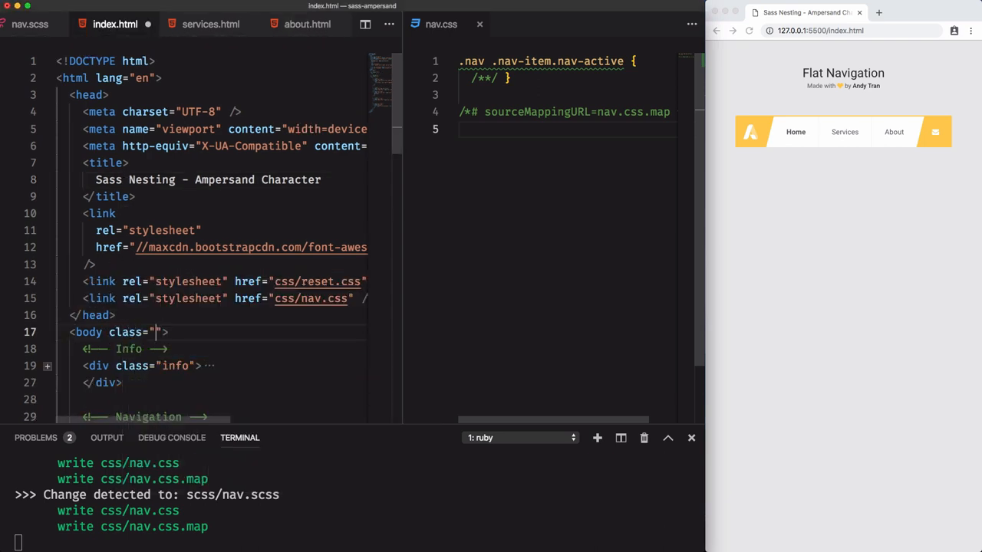
click(207, 24)
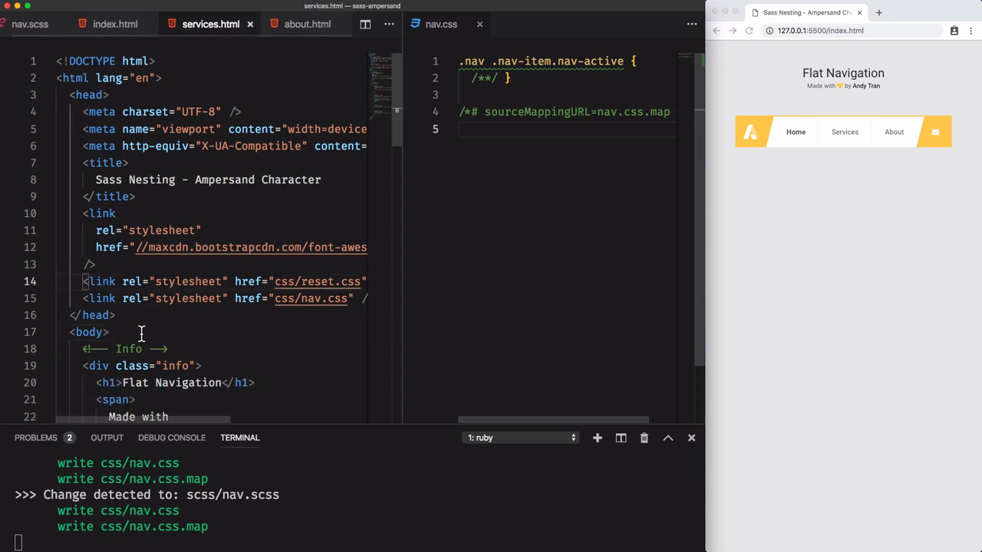
text(class="service)
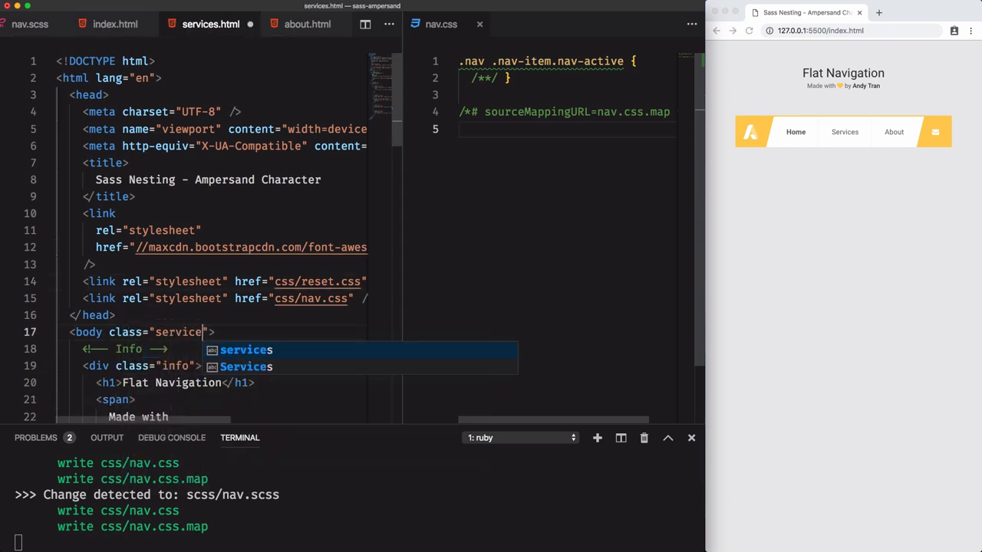
Give the about.html body class="about" and return to index.html for its home-page class
click(313, 24)
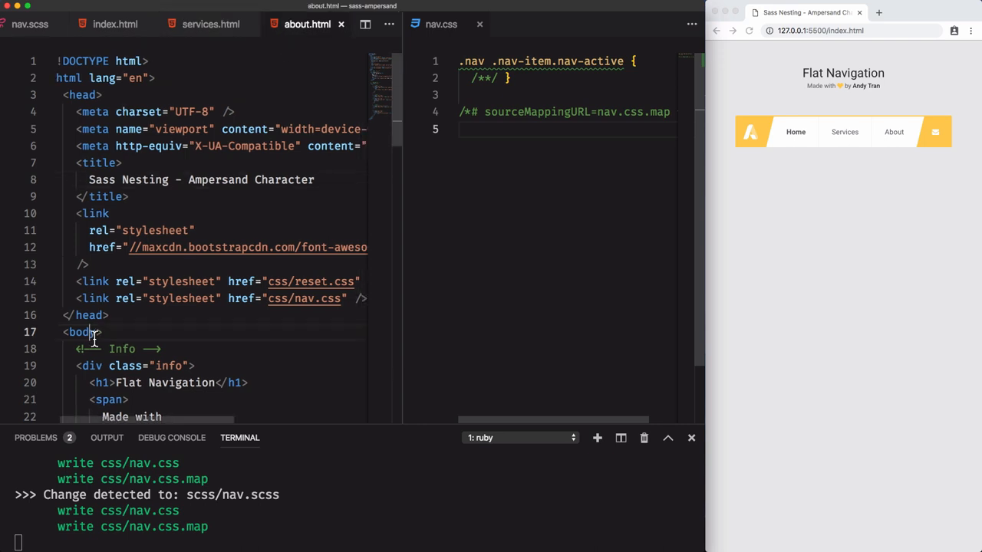
text(class="about")
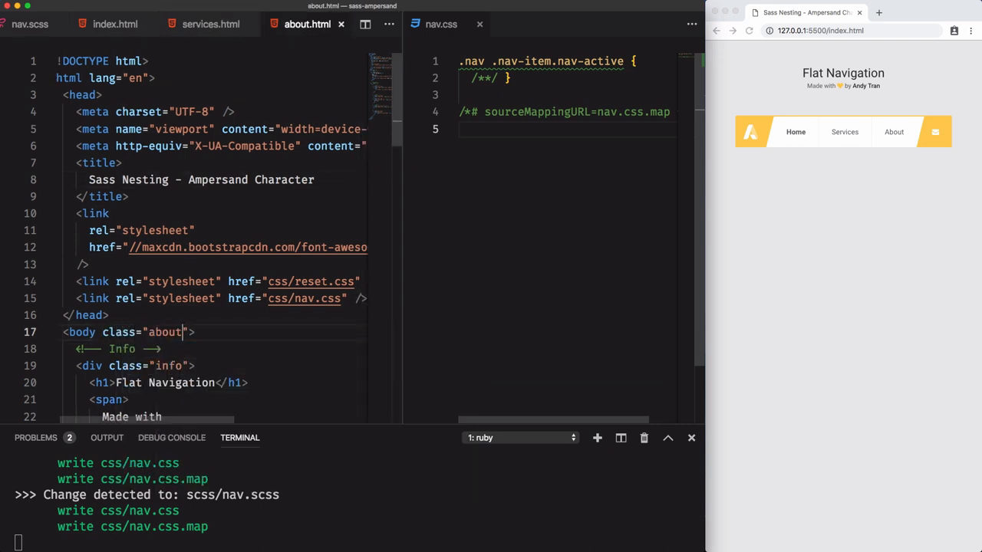
click(112, 24)
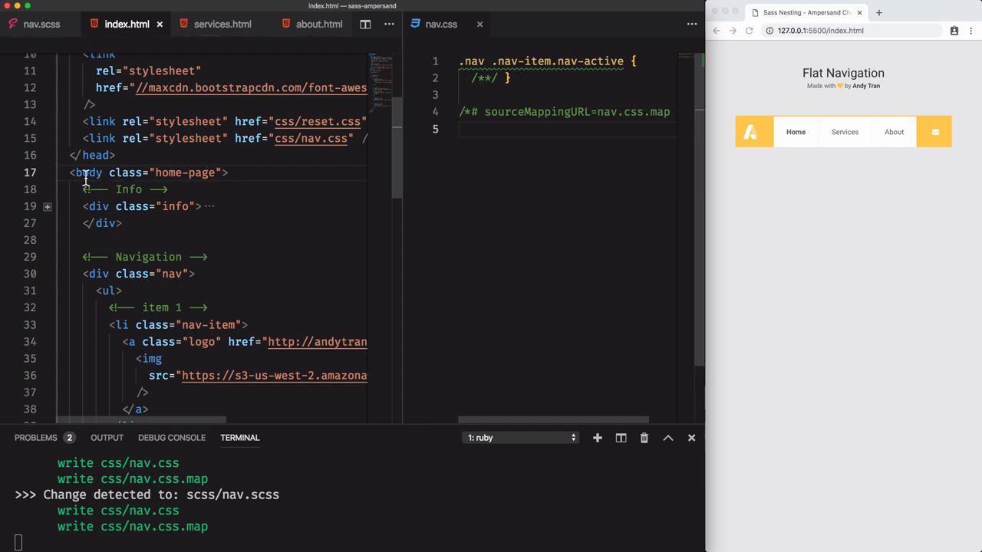
Below .nav add a .home-page rule whose nested `& .nav` gets background #f8f8f8
click(37, 25)
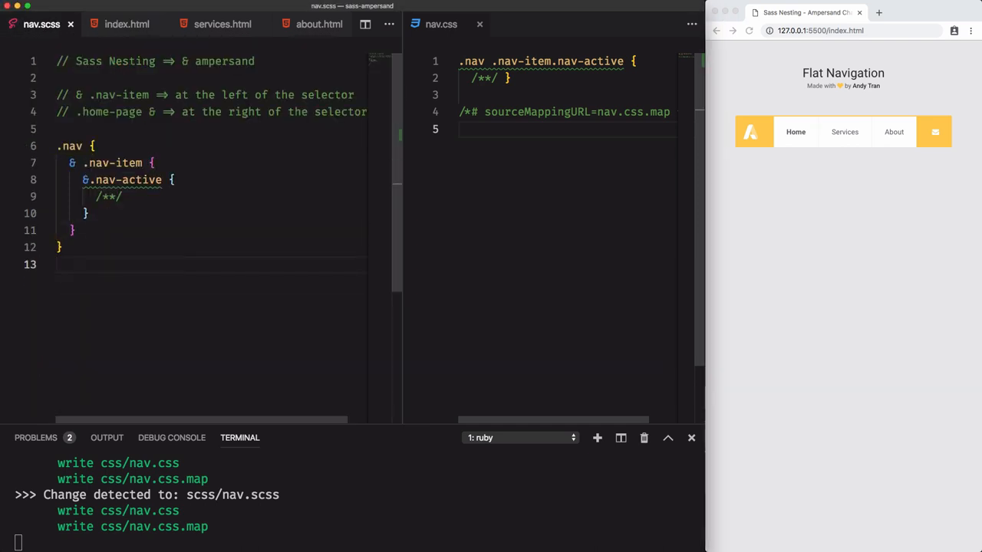
key(Enter)
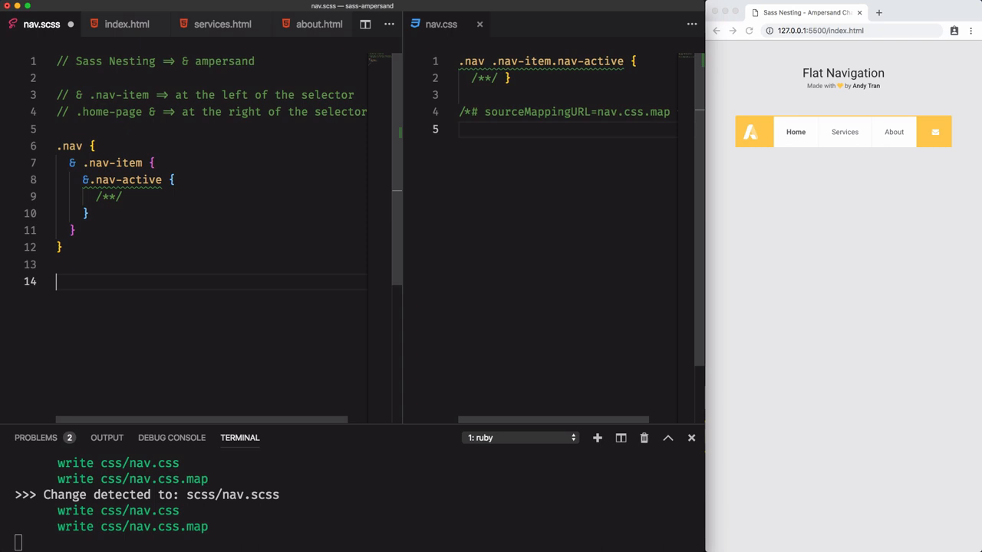
text(.home-page {)
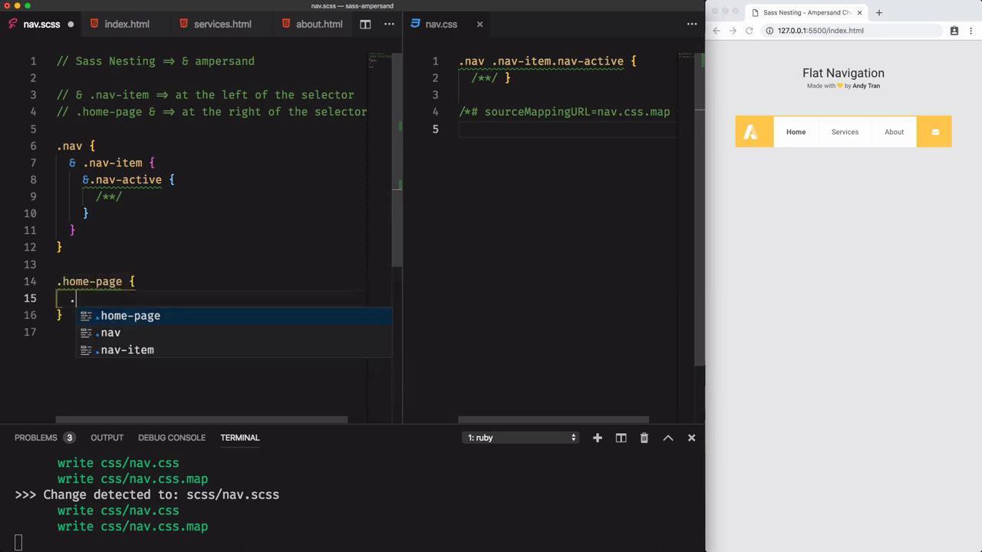
text(&.nav)
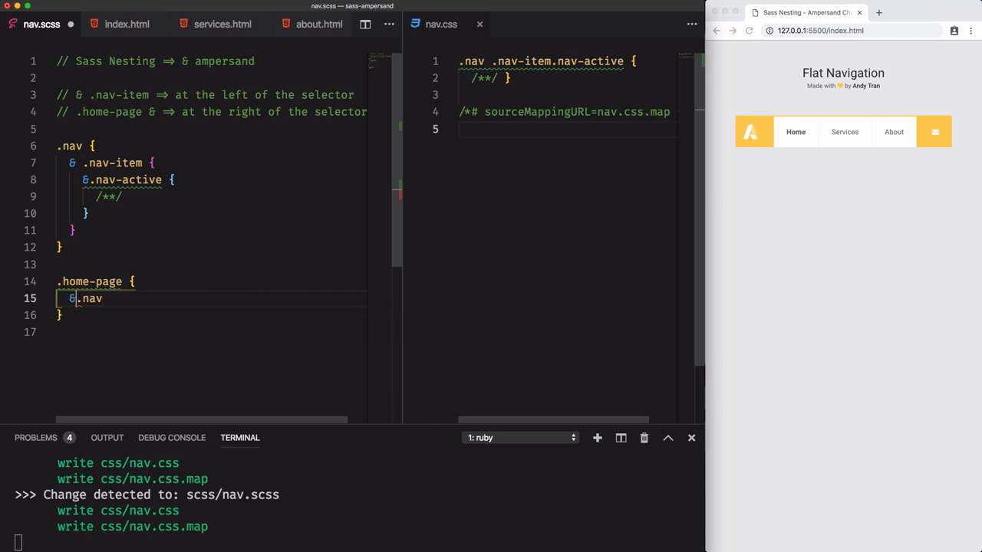
text(background: #f8f8f8;)
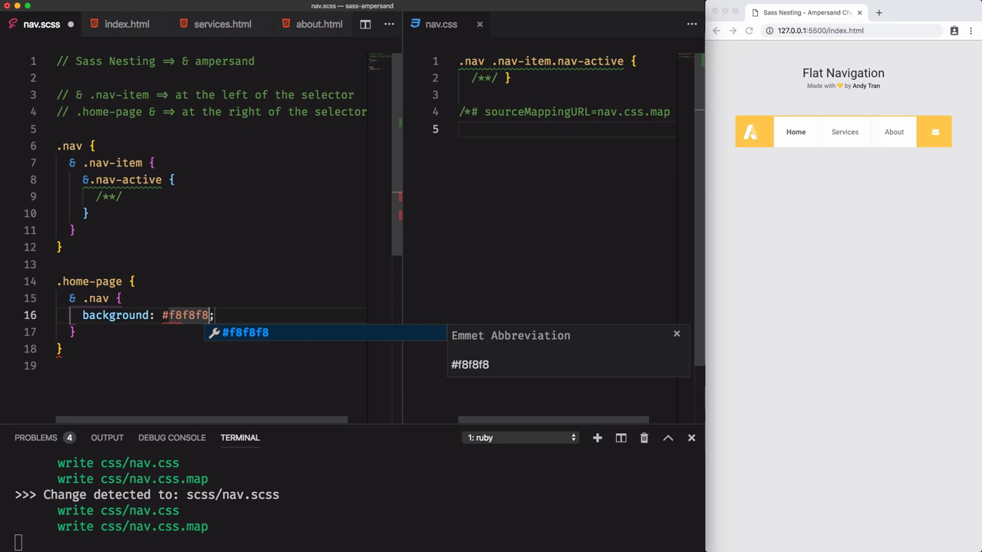
key(Enter)
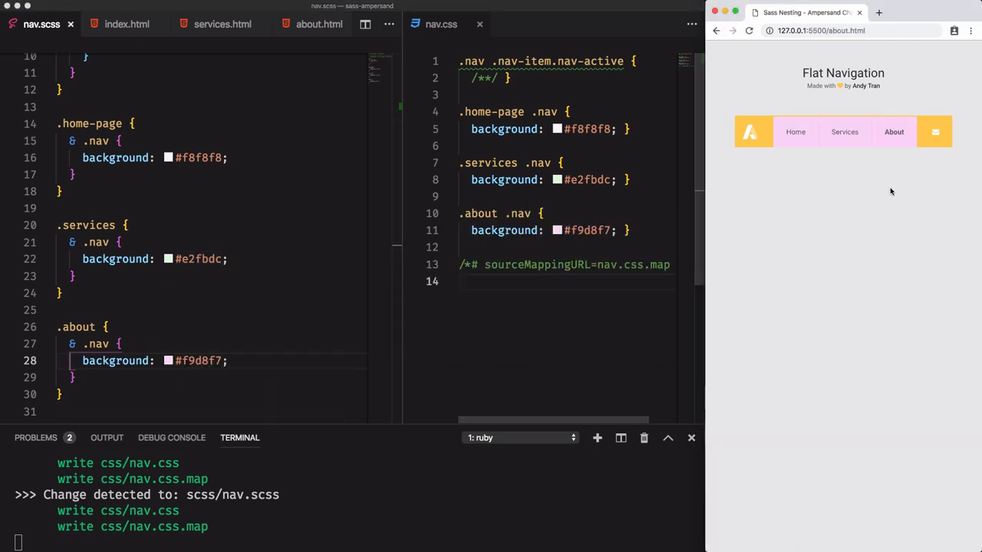
Check the Services and About nav background colours in the Live Server preview
click(843, 132)
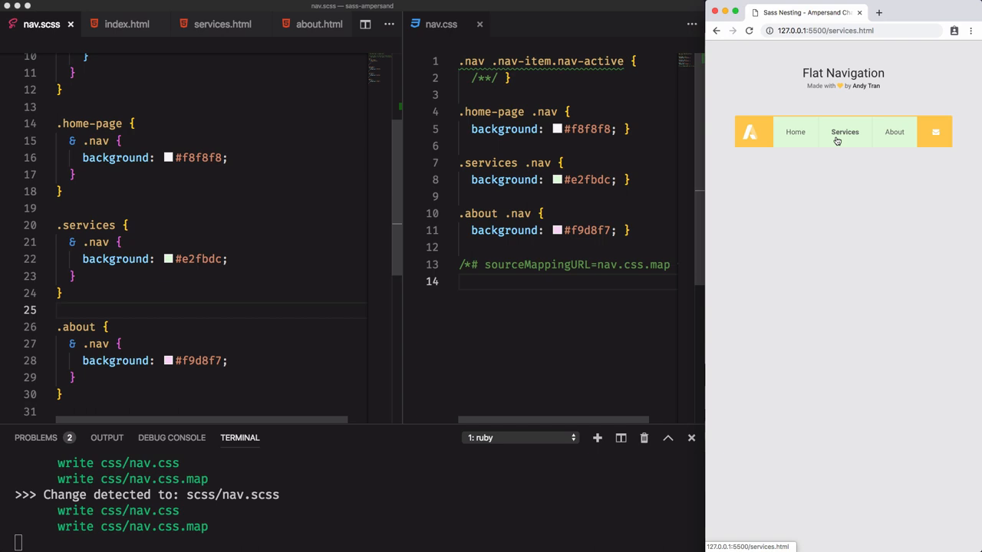
click(892, 132)
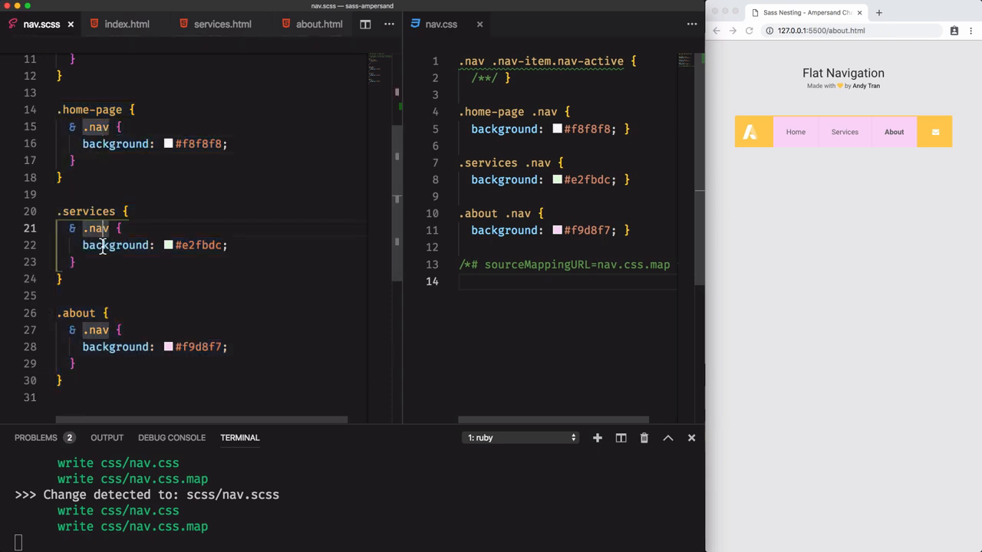
mouse_move(92, 411)
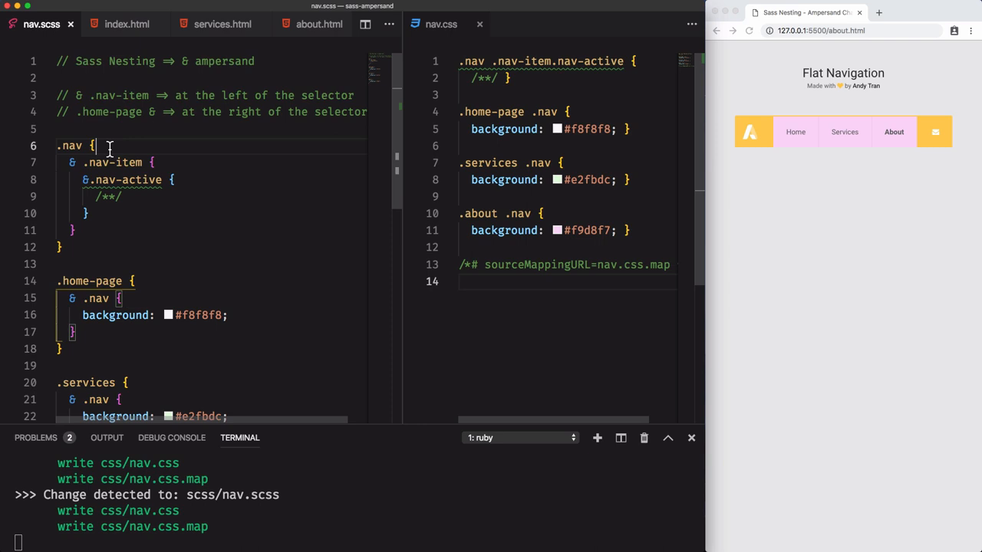
Comment out the old page blocks and retype .home-page inside .nav with a trailing & selector
click(84, 230)
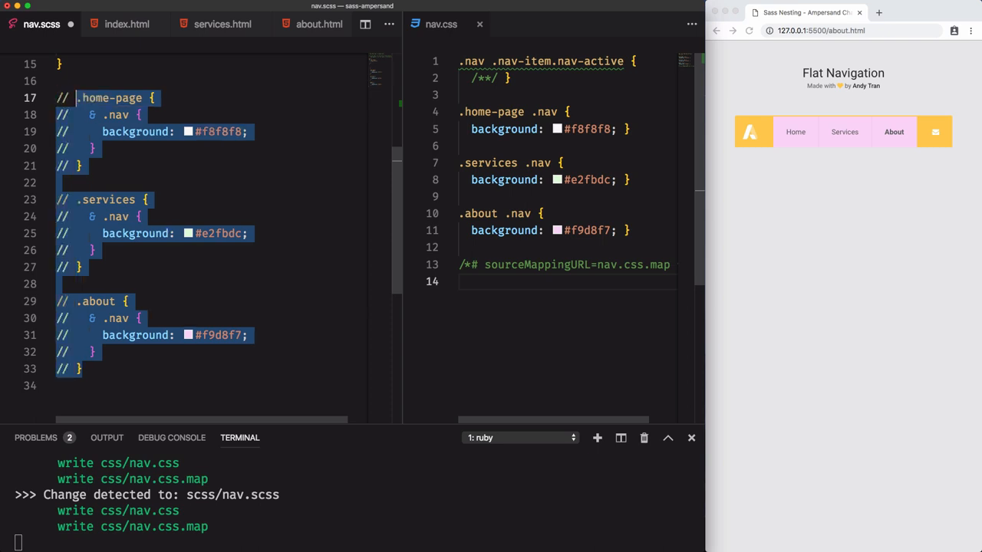
text(.home-page & => at the right of the selector)
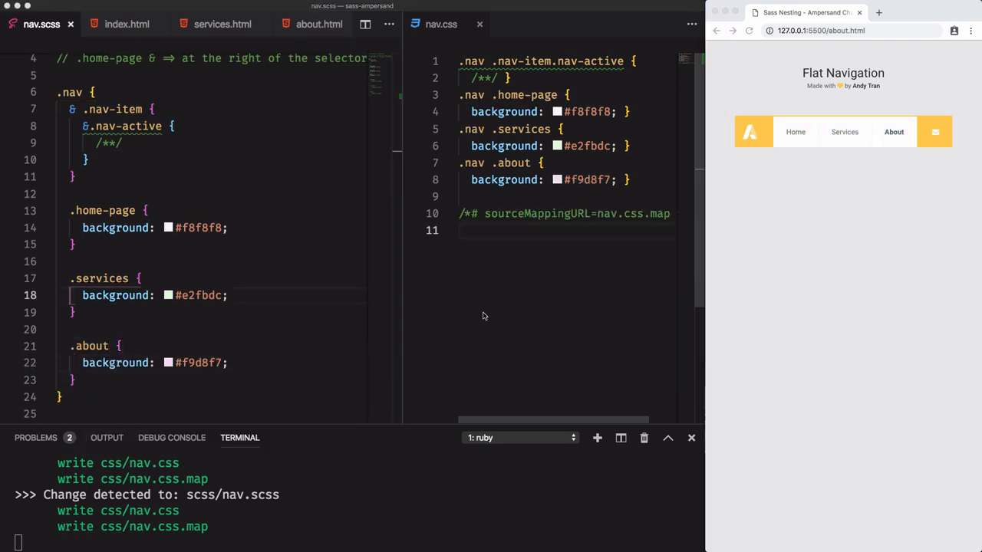
click(86, 278)
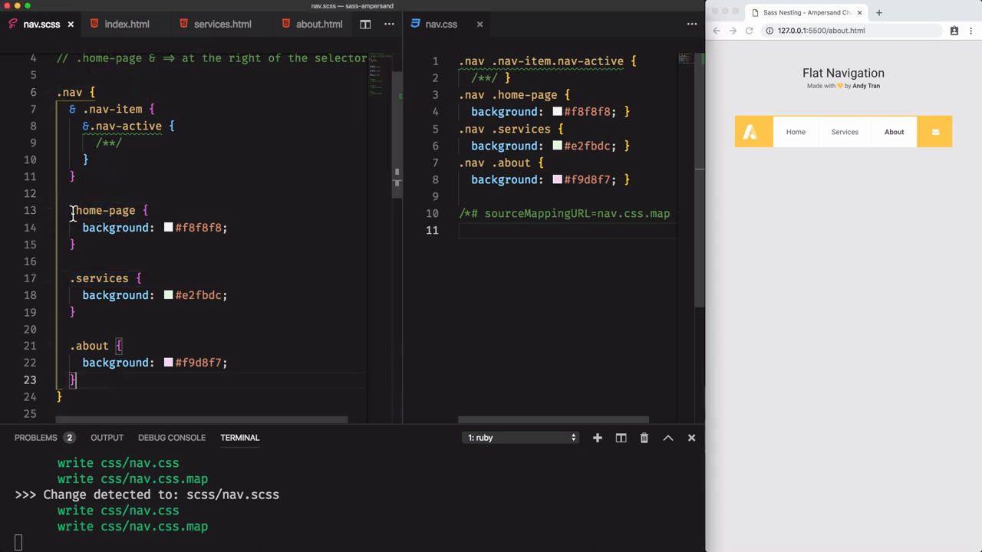
double_click(101, 210)
text(& )
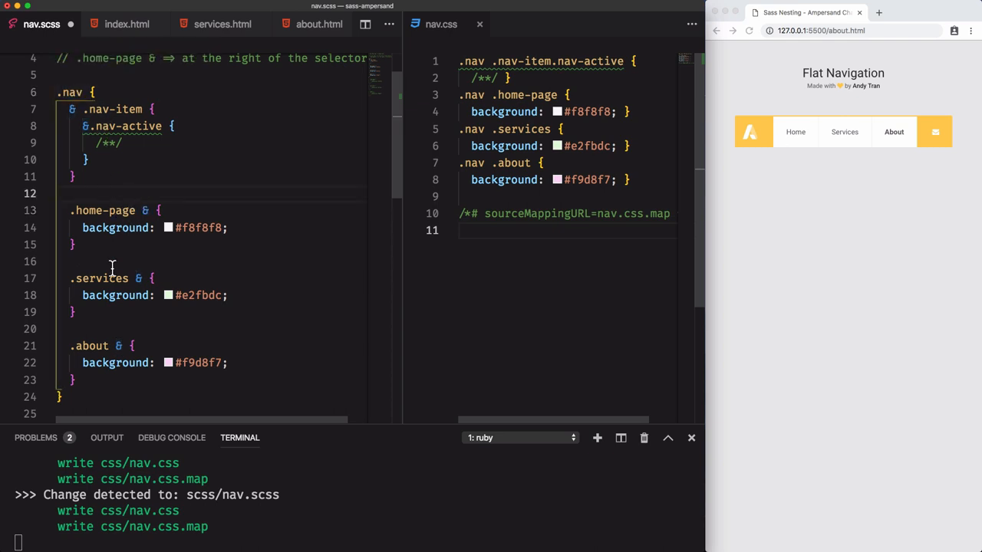
Add a `// & ⇒ .nav` comment after the .nav-item block and preview the Home page
click(100, 92)
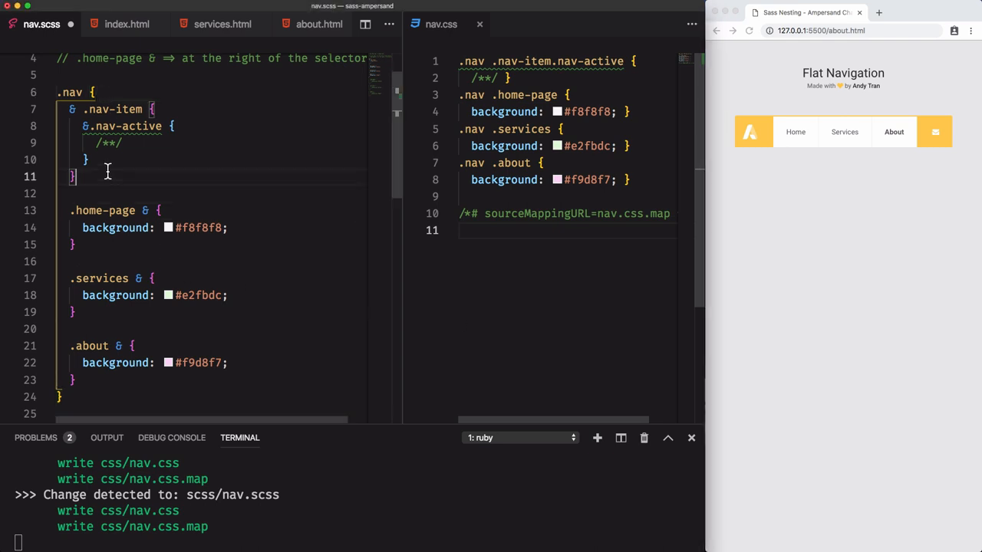
mouse_move(89, 178)
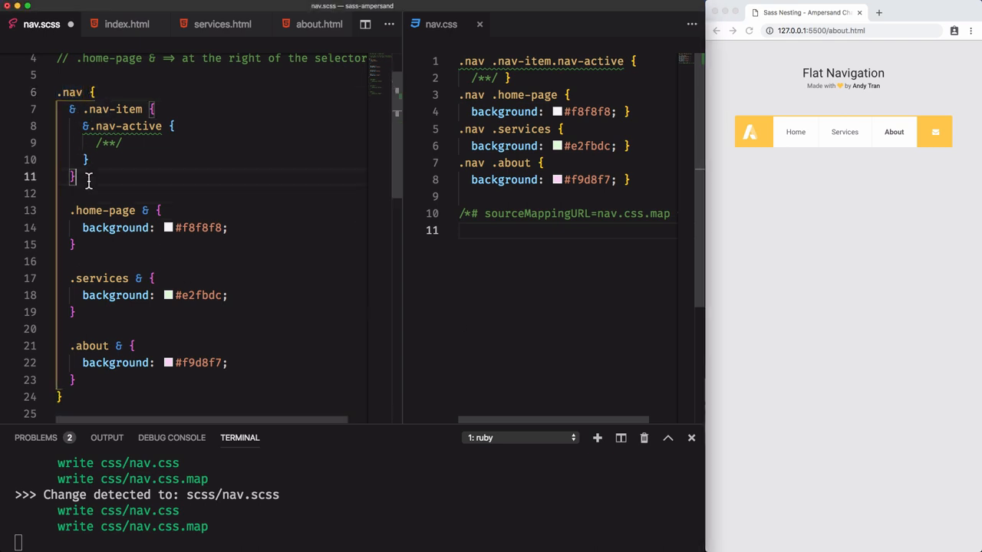
text(// &)
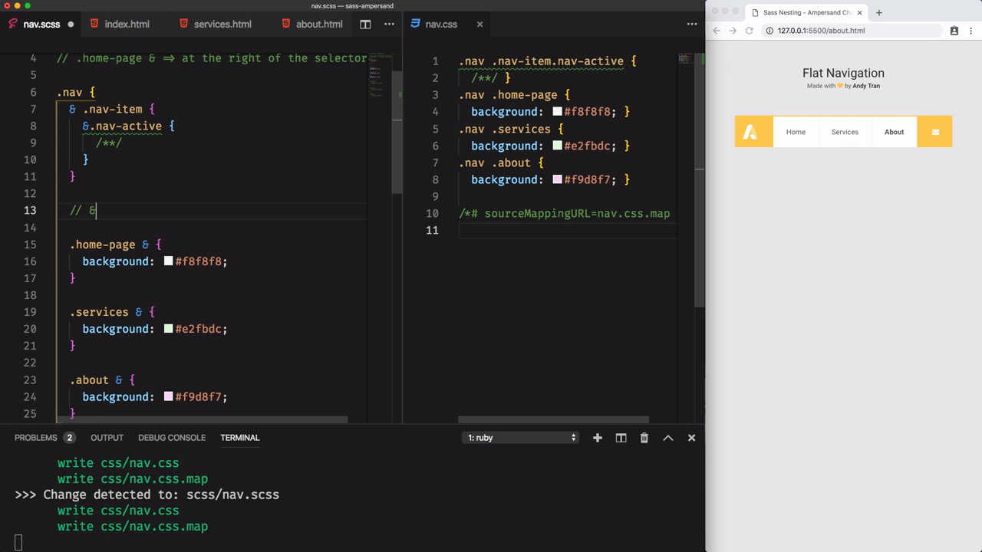
text(⇒)
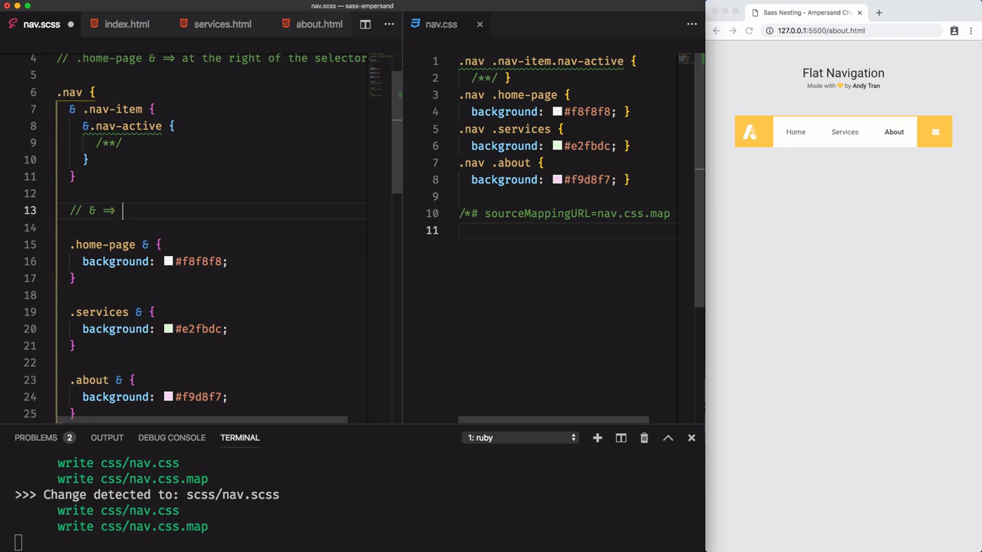
text(.nav)
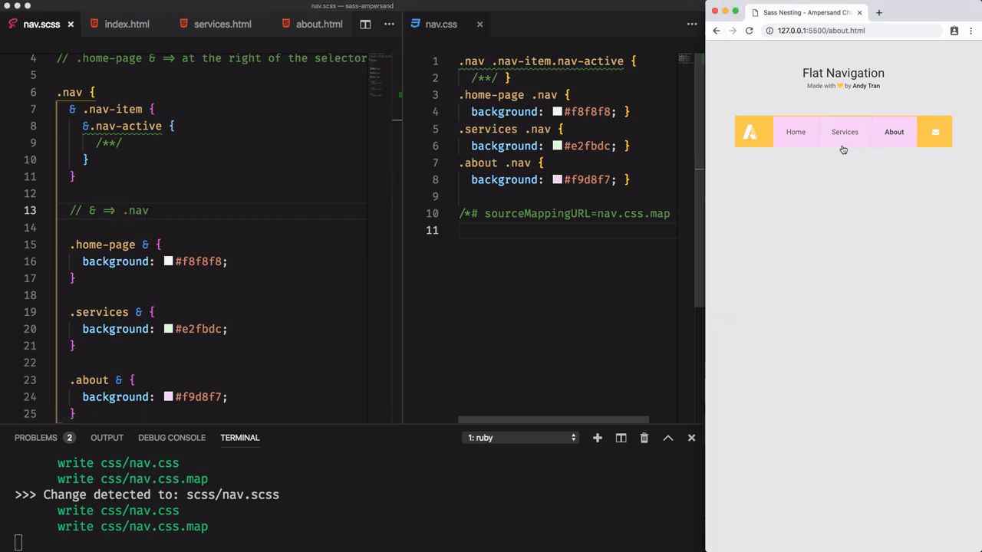
click(794, 132)
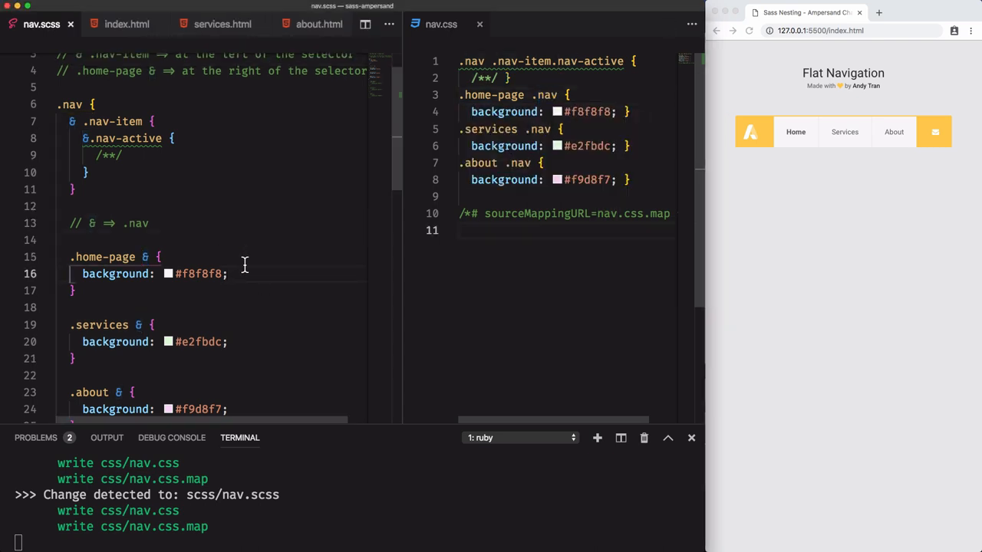
mouse_move(352, 260)
text(.nav)
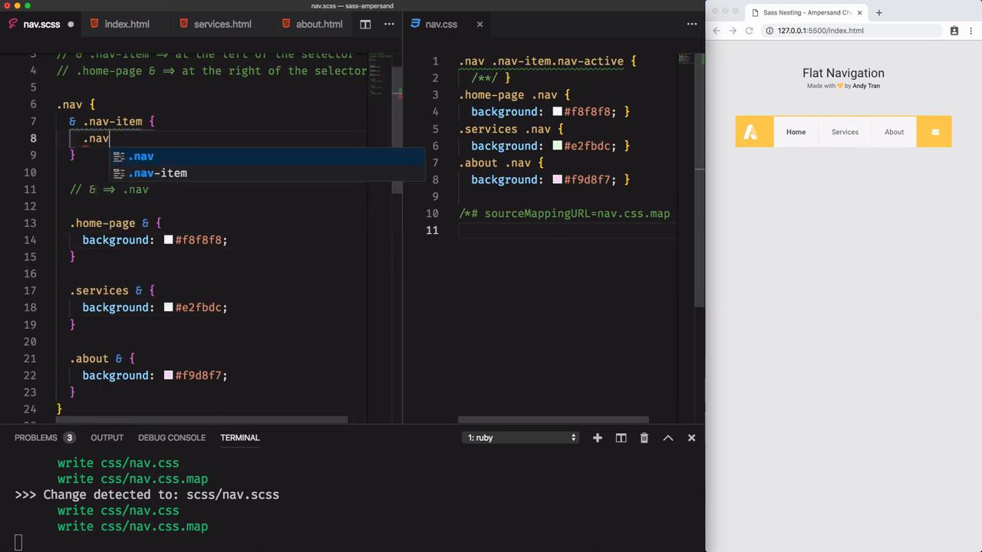
Nest .nav-link in .nav-item with an `&:hover` rule, then begin an `&:active` rule
text(-link {)
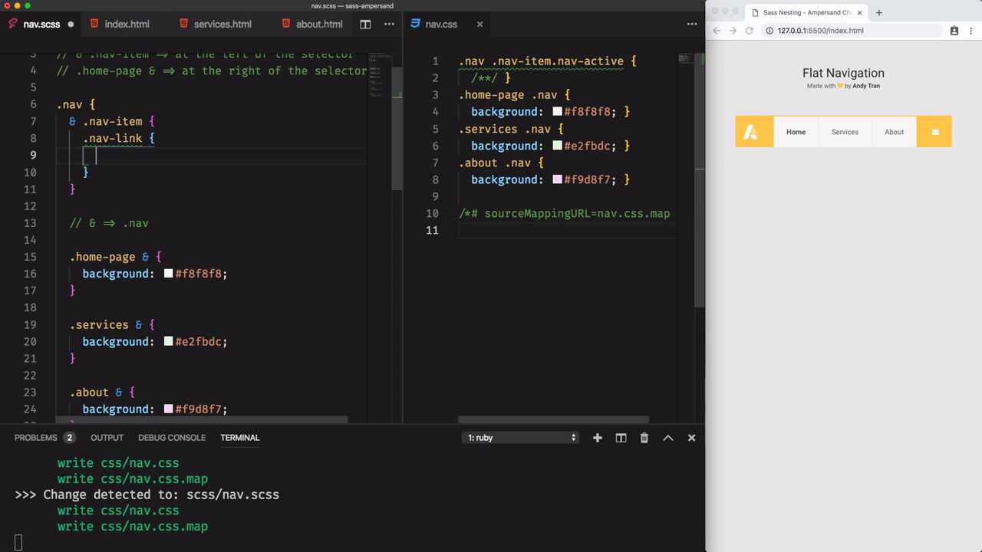
text(&)
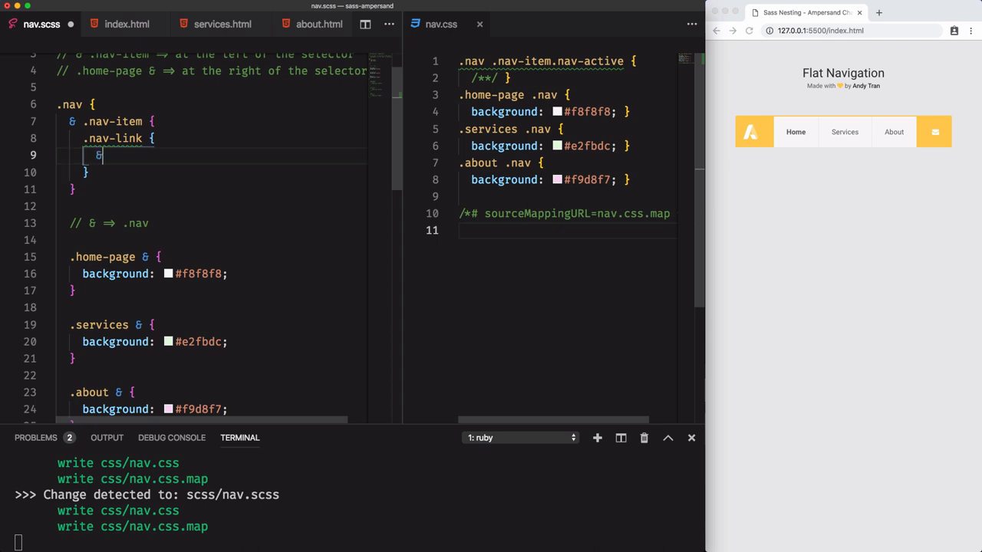
text(:hover {)
text(color: #f059eb;)
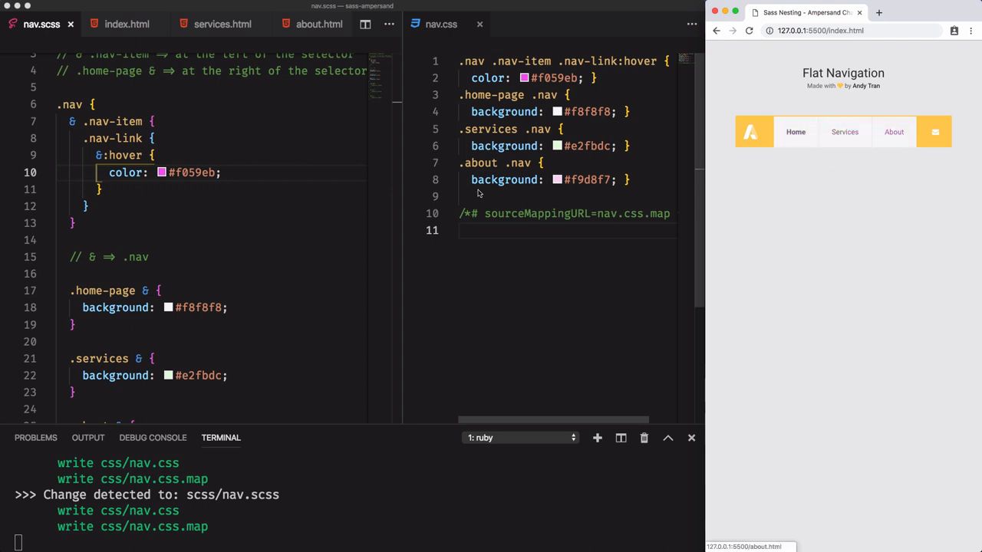
text(&)
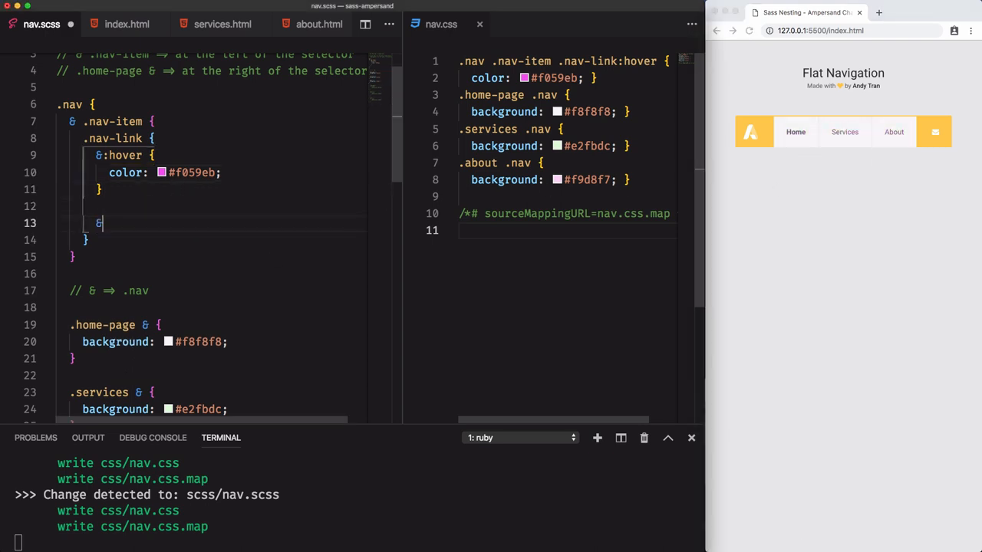
text(:activ)
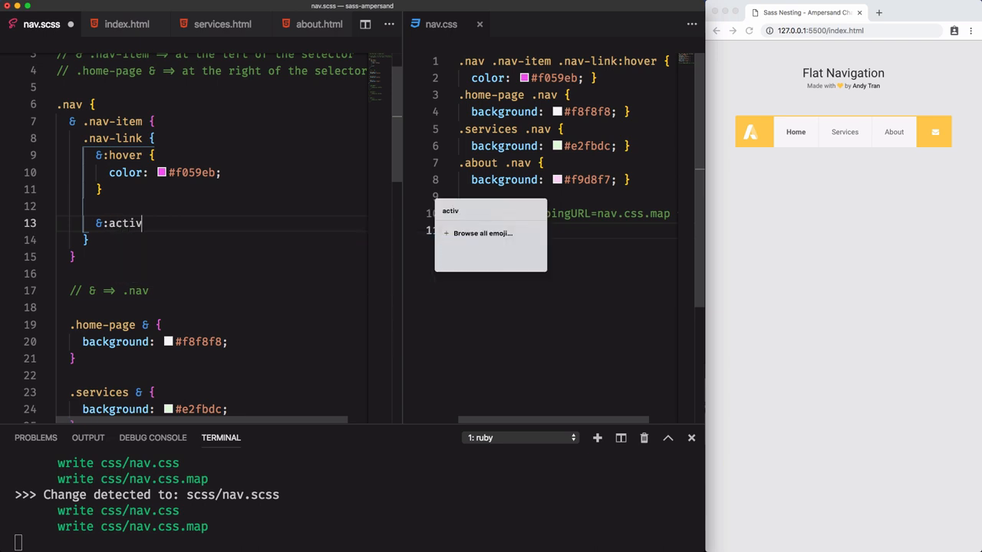